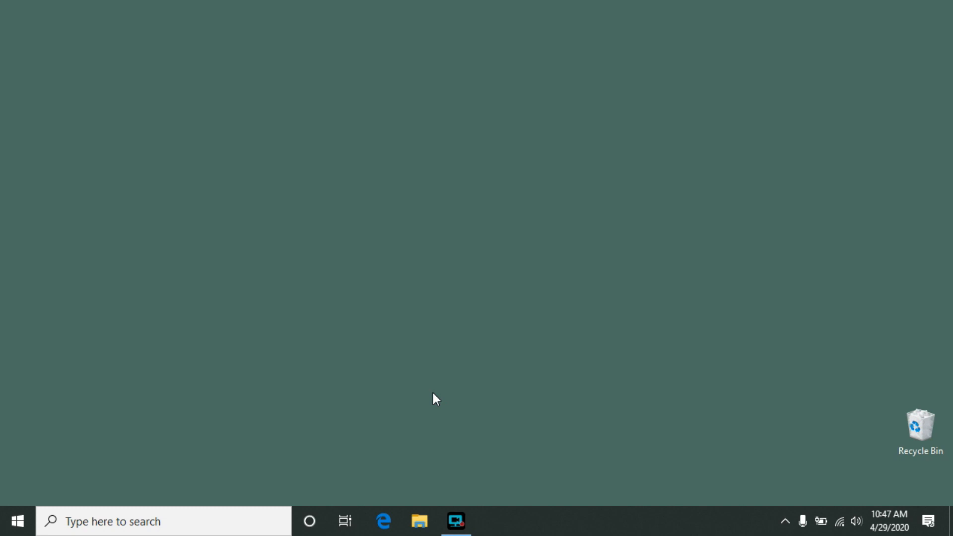
{"action": "mouse_move", "coordinate": [164, 447]}
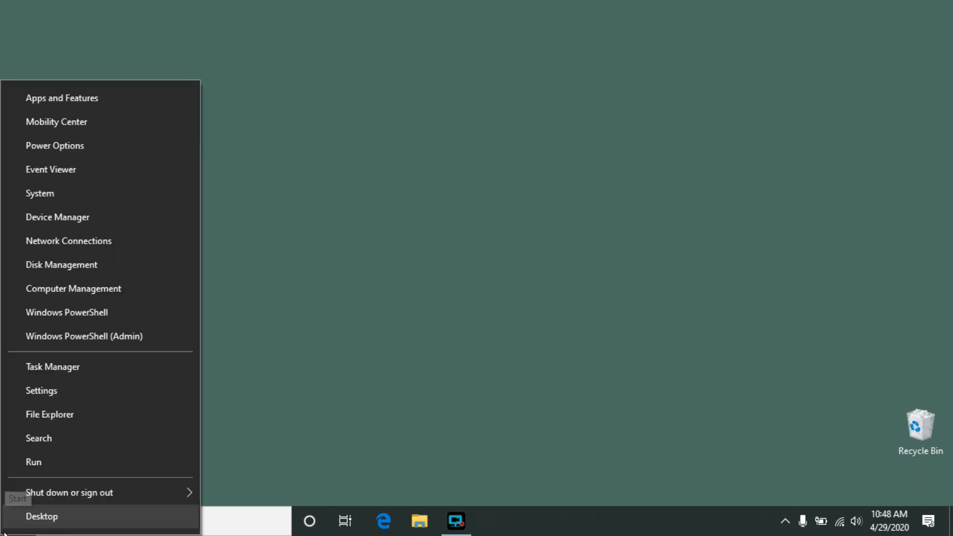
Launch the Local Security Policy console by running secpol.msc from the Run dialog
{"action": "left_click", "coordinate": [29, 462]}
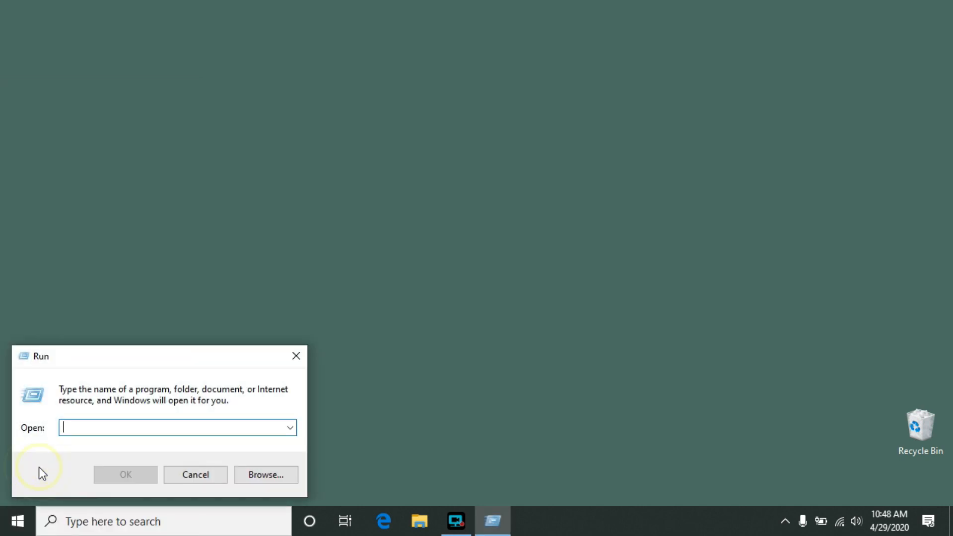
{"action": "type", "text": "secpol.ms"}
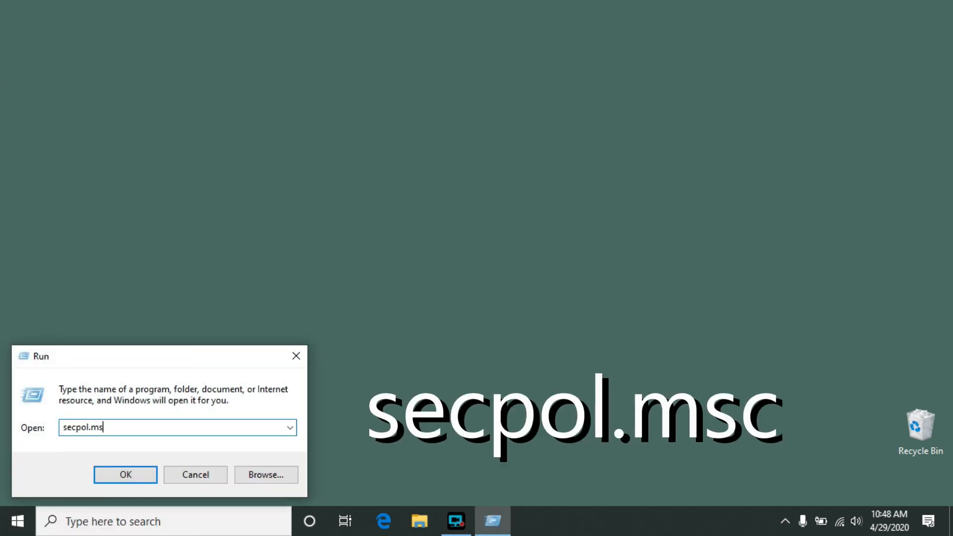
{"action": "type", "text": "c"}
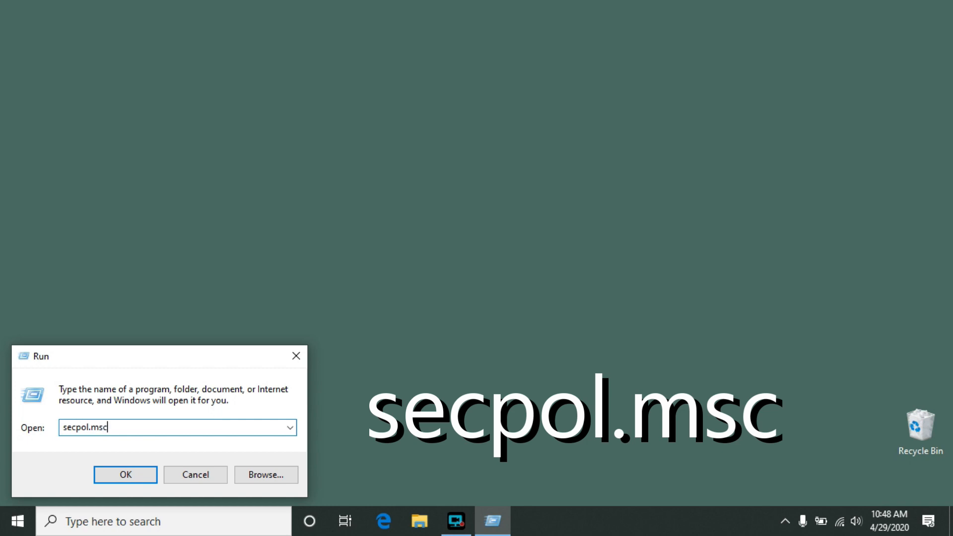
{"action": "left_click", "coordinate": [126, 474]}
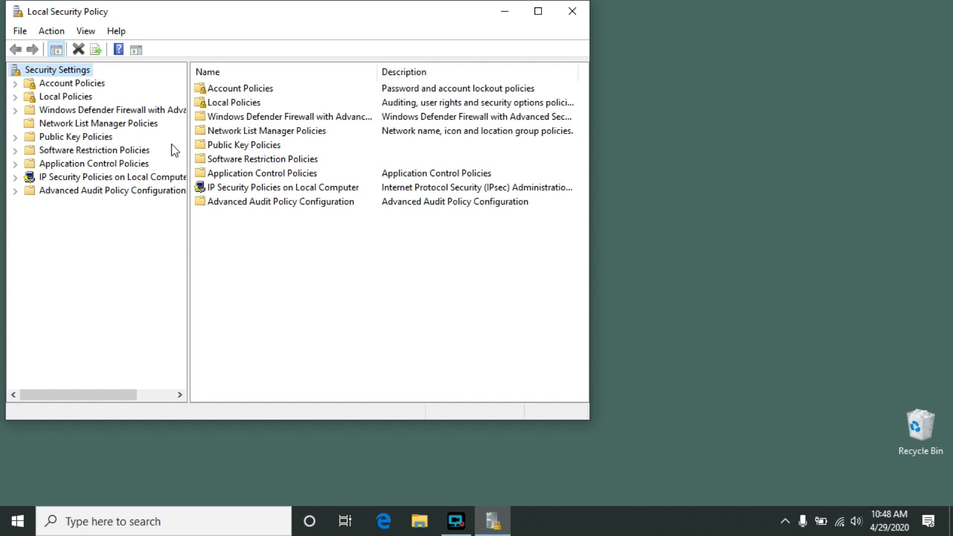
Under Local Policies > Security Options, locate 'Interactive logon: Do not require CTRL+ALT+DEL' (currently Disabled)
{"action": "left_click", "coordinate": [64, 96]}
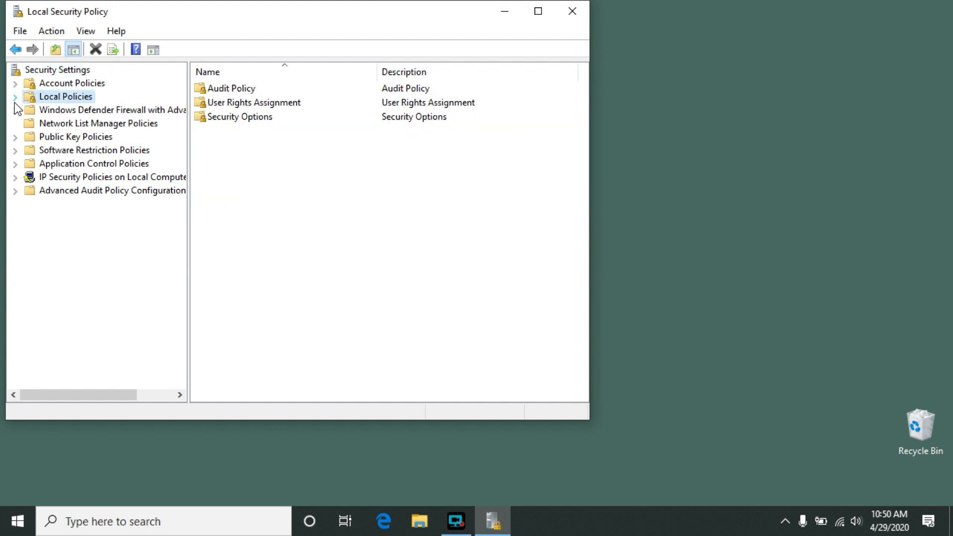
{"action": "left_click", "coordinate": [15, 96]}
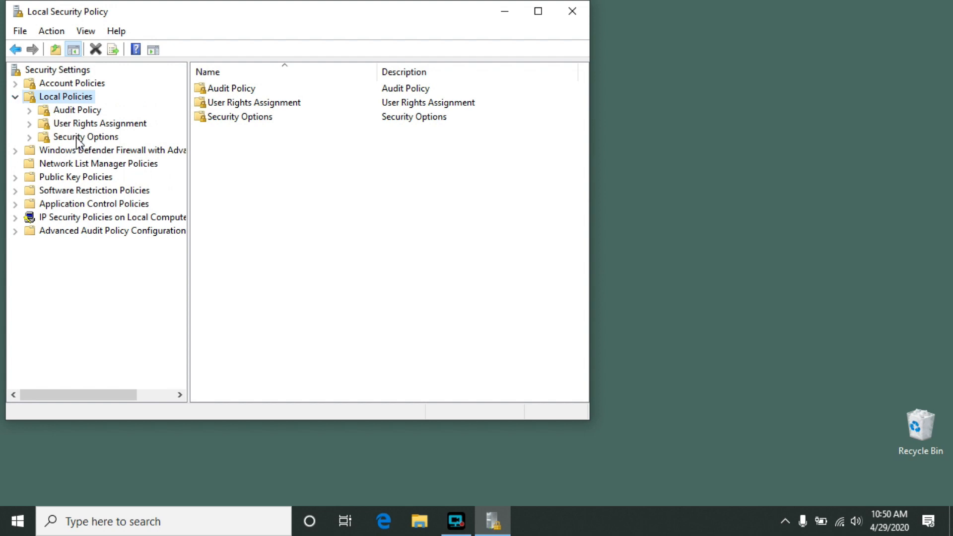
{"action": "left_click", "coordinate": [87, 137]}
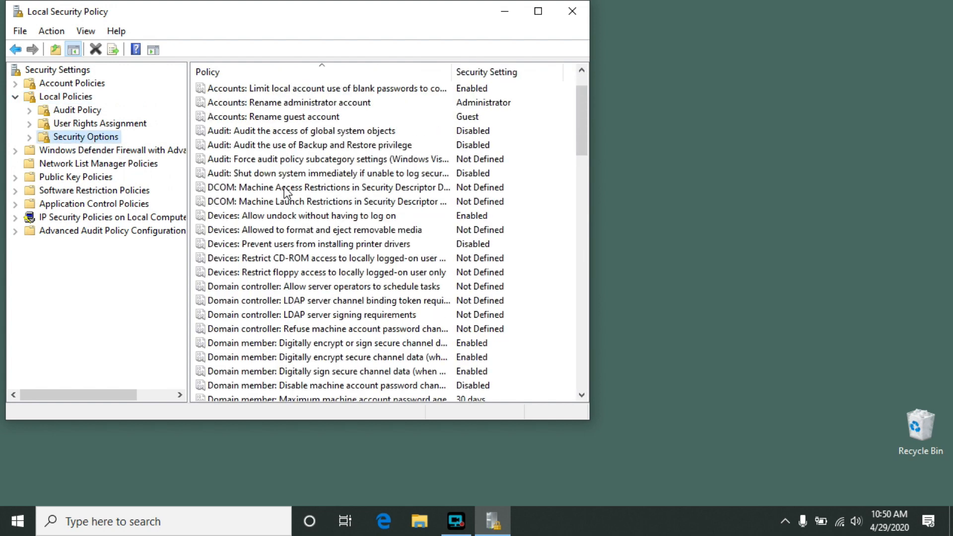
{"action": "scroll", "scroll_direction": "down", "scroll_amount": 3}
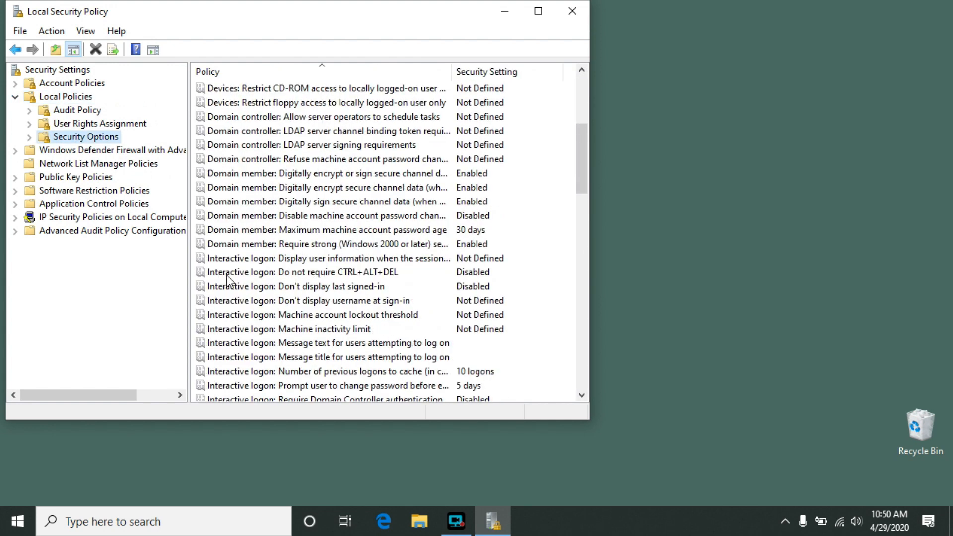
{"action": "left_click", "coordinate": [322, 272]}
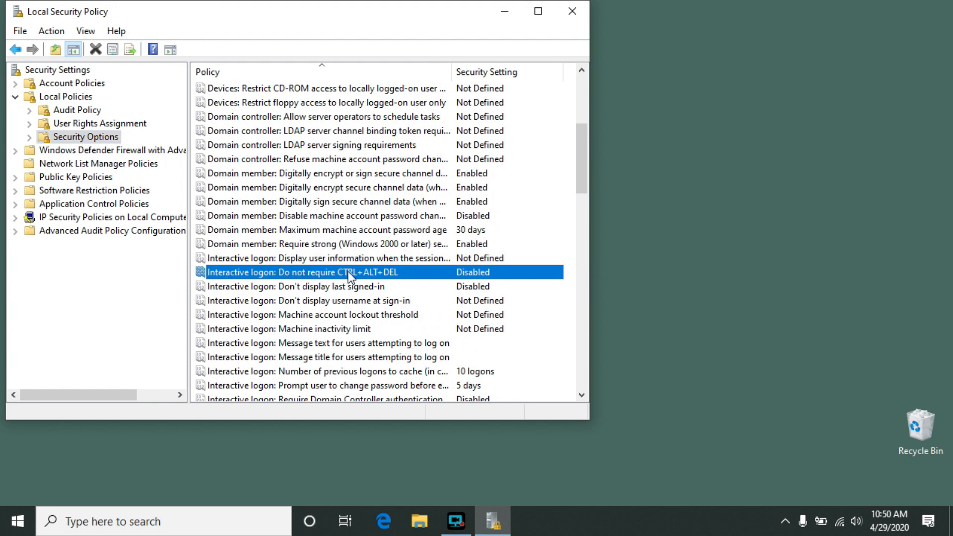
{"action": "mouse_move", "coordinate": [311, 274]}
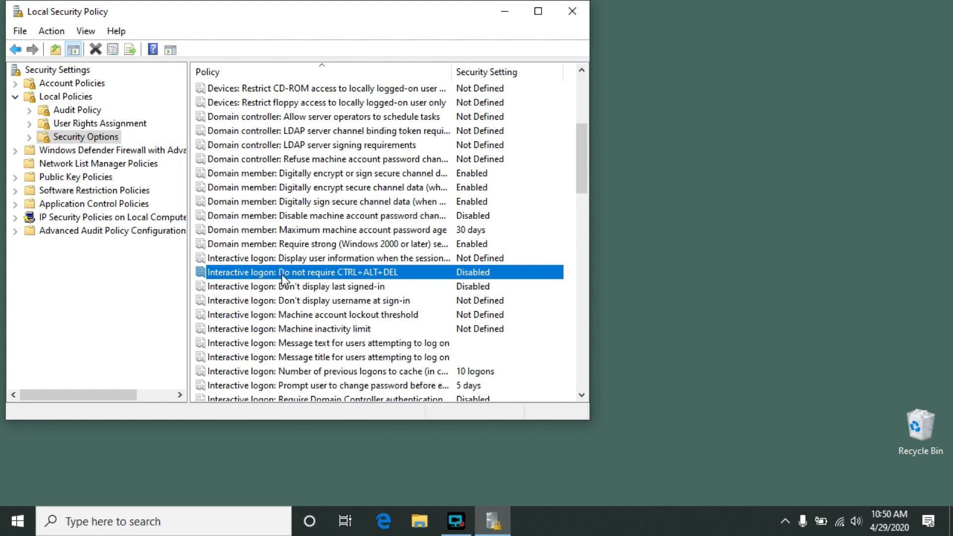
Change 'Interactive logon: Do not require CTRL+ALT+DEL' to Enabled and confirm
{"action": "double_click", "coordinate": [304, 272]}
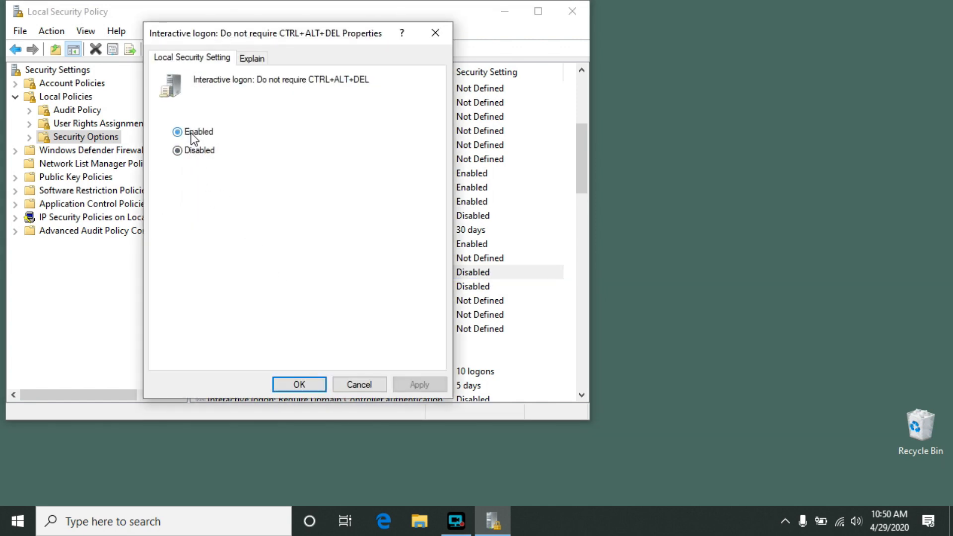
{"action": "left_click", "coordinate": [299, 385]}
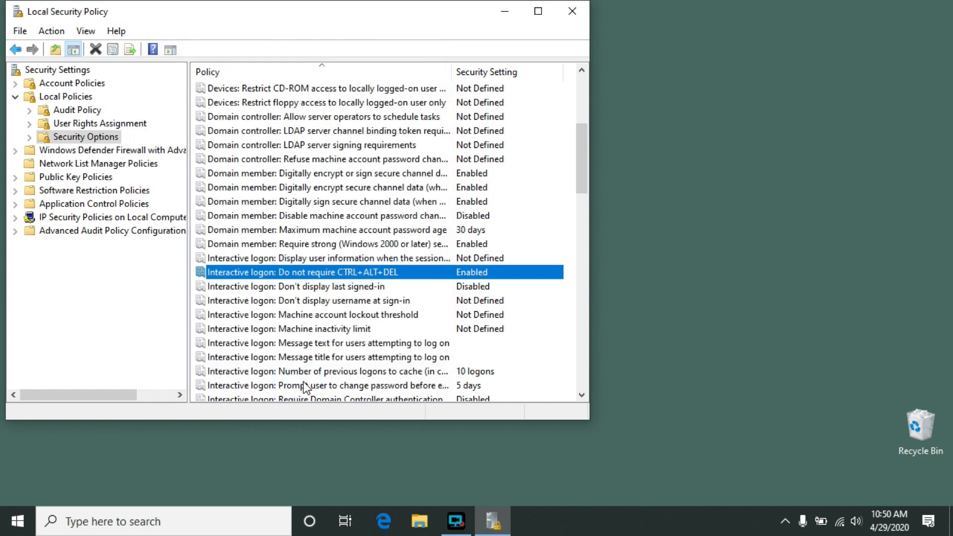
{"action": "mouse_move", "coordinate": [306, 388]}
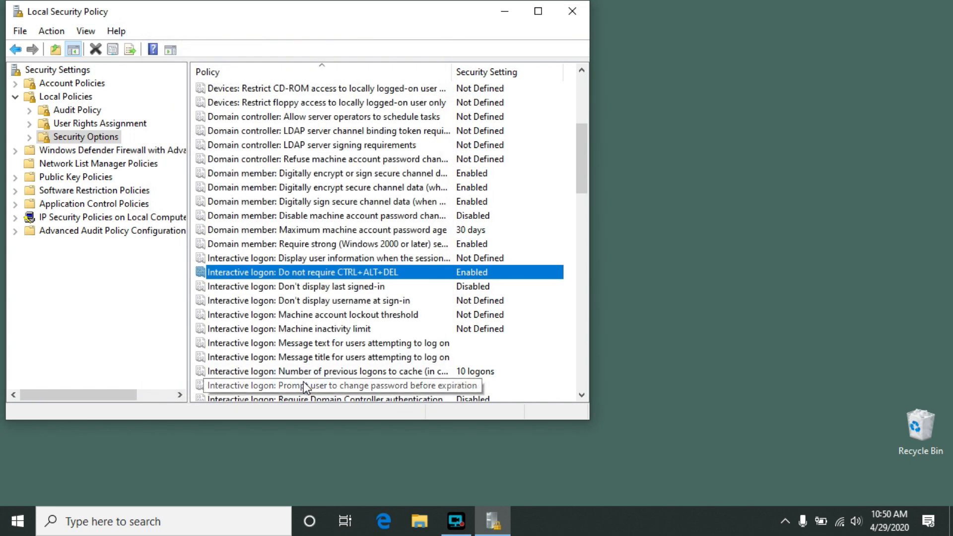